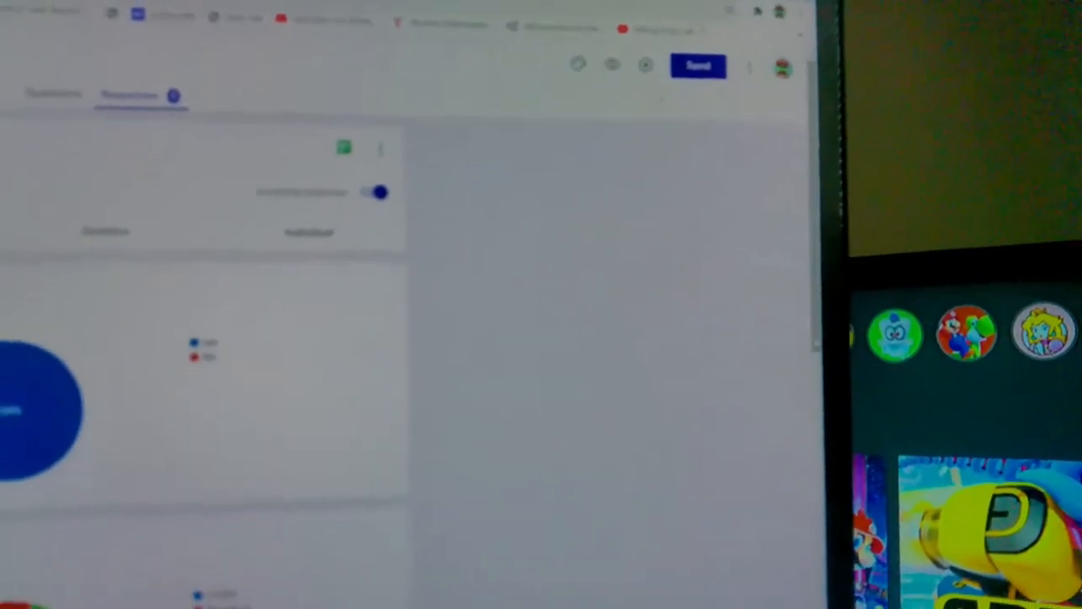
{"action": "scroll", "scroll_direction": "down", "scroll_amount": 3}
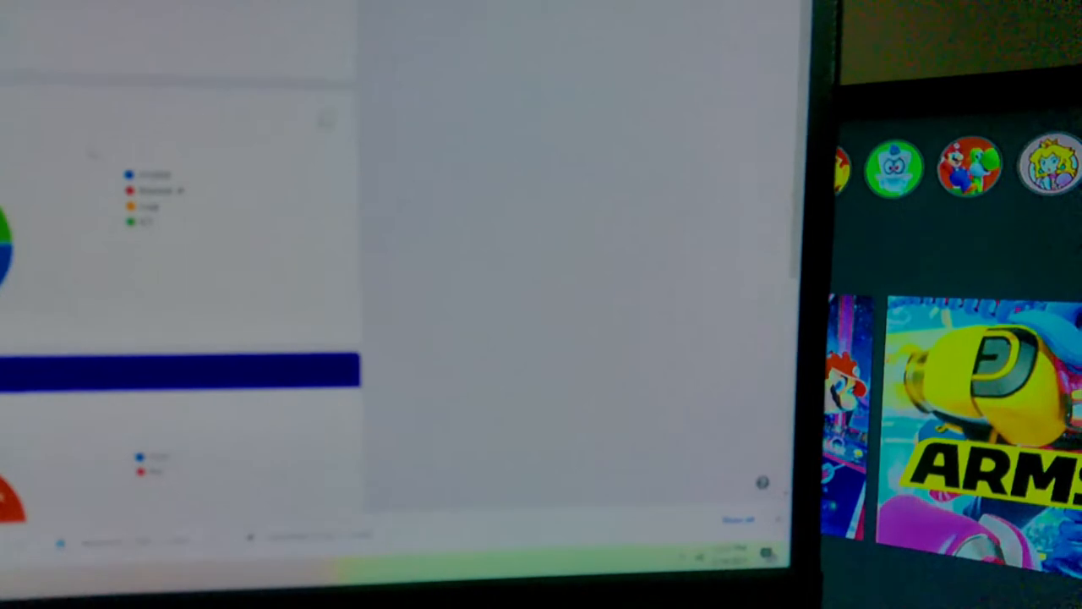
{"action": "scroll", "scroll_direction": "down", "scroll_amount": 3}
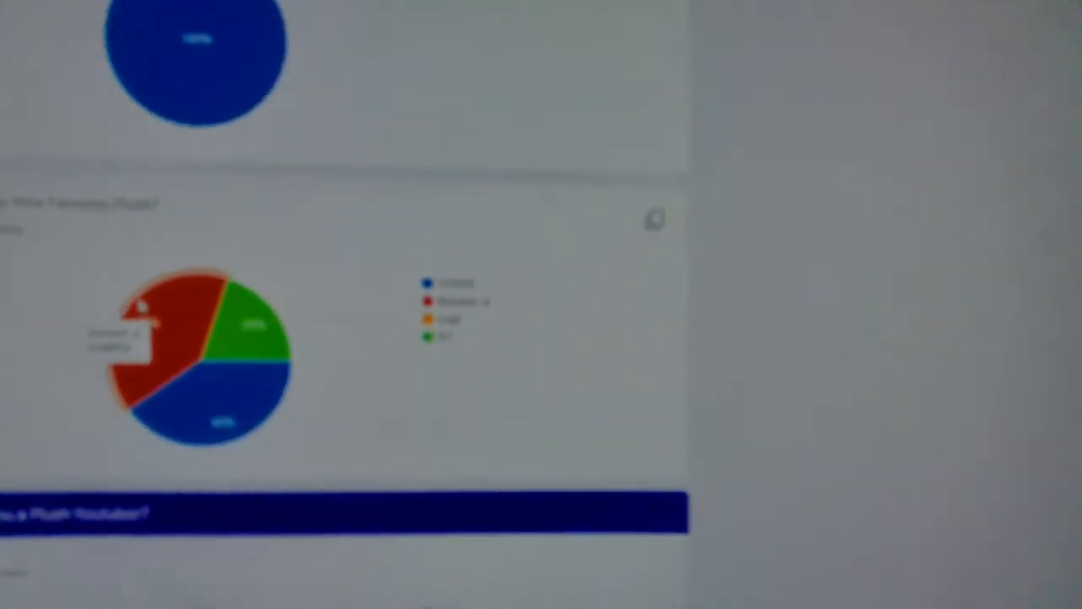